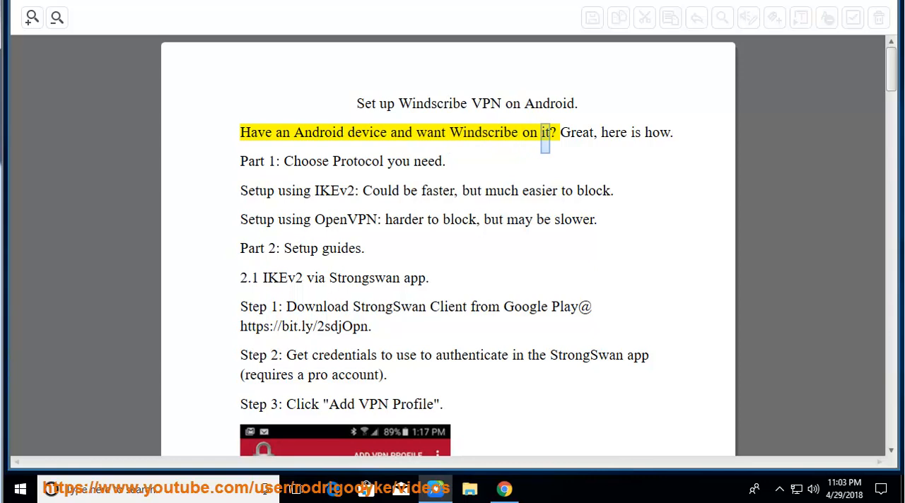
# Start playback at the opening sentence and advance the highlighted reading through IKEv2 Steps 1–3.
pyautogui.moveTo(560, 132); pyautogui.dragTo(672, 132)
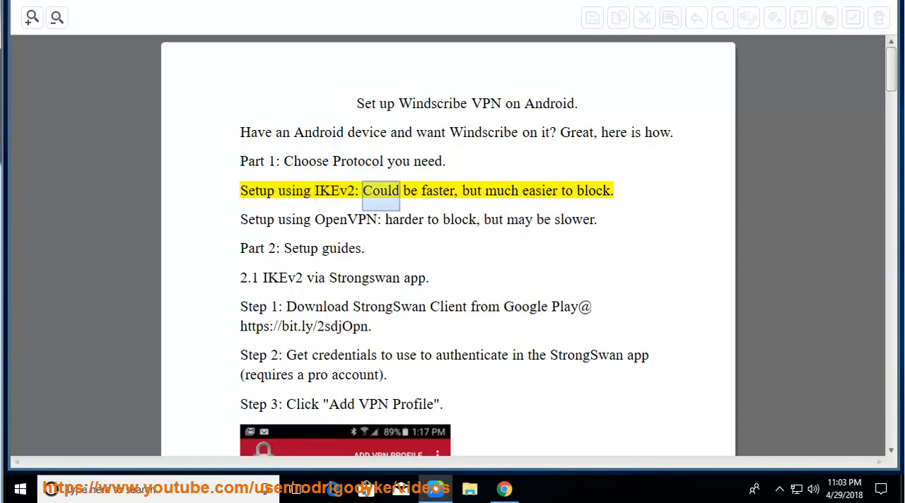
pyautogui.doubleClick(593, 190)
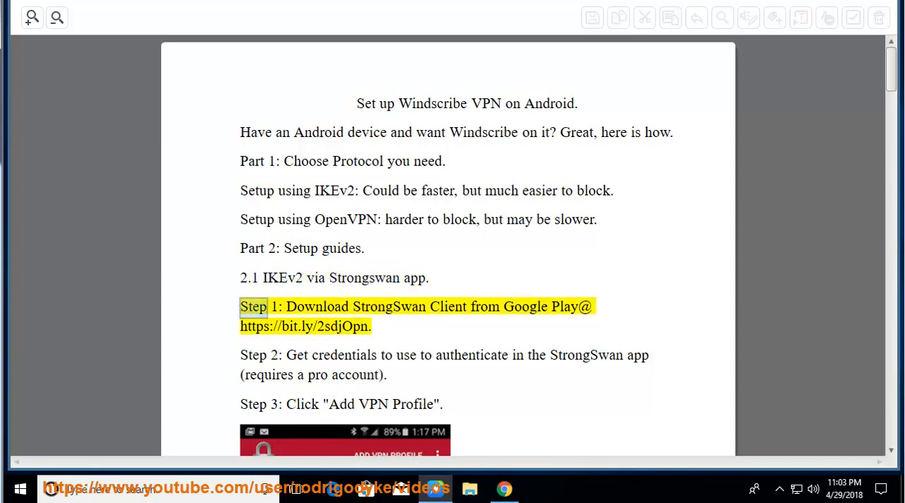
pyautogui.doubleClick(524, 305)
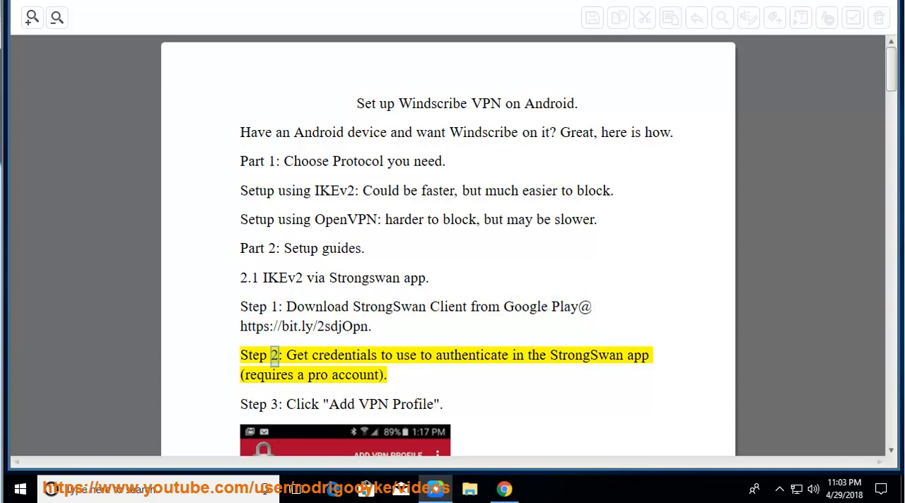
pyautogui.doubleClick(586, 355)
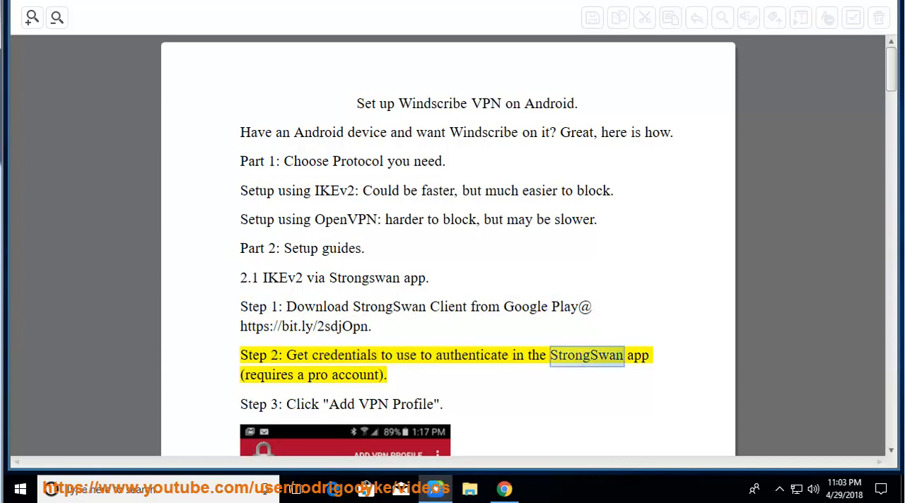
pyautogui.doubleClick(353, 375)
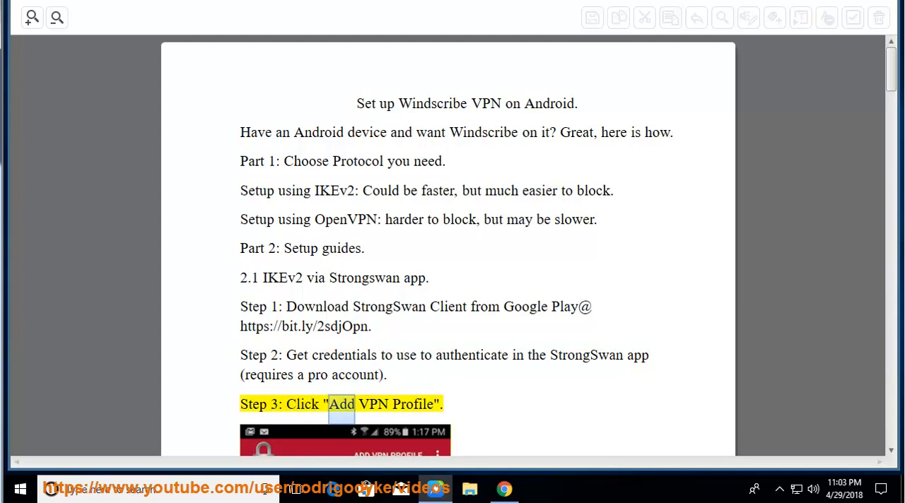
# Follow the spoken sentences down through IKEv2 Step 4 and into Step 5.
pyautogui.scroll(-3)
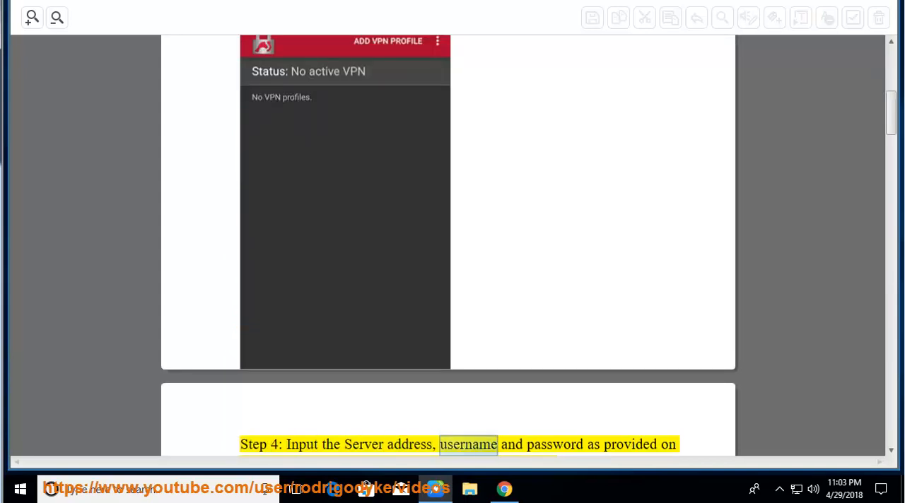
pyautogui.scroll(-3)
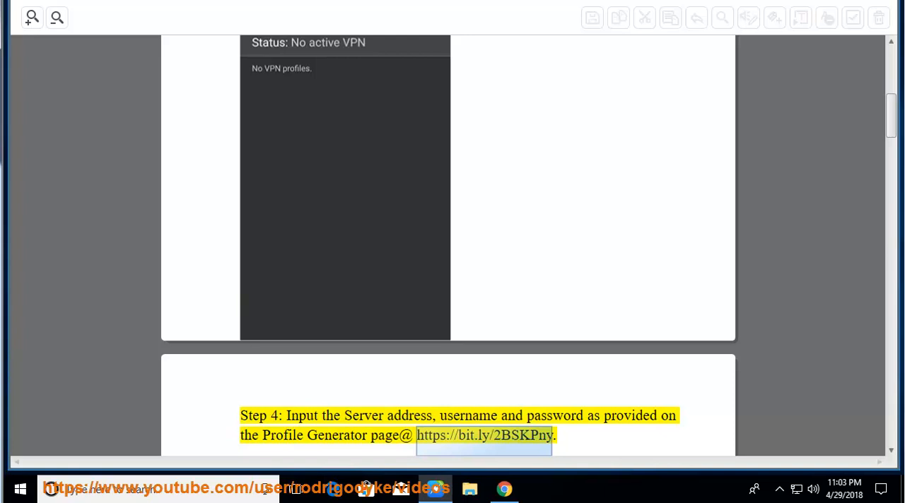
pyautogui.scroll(-3)
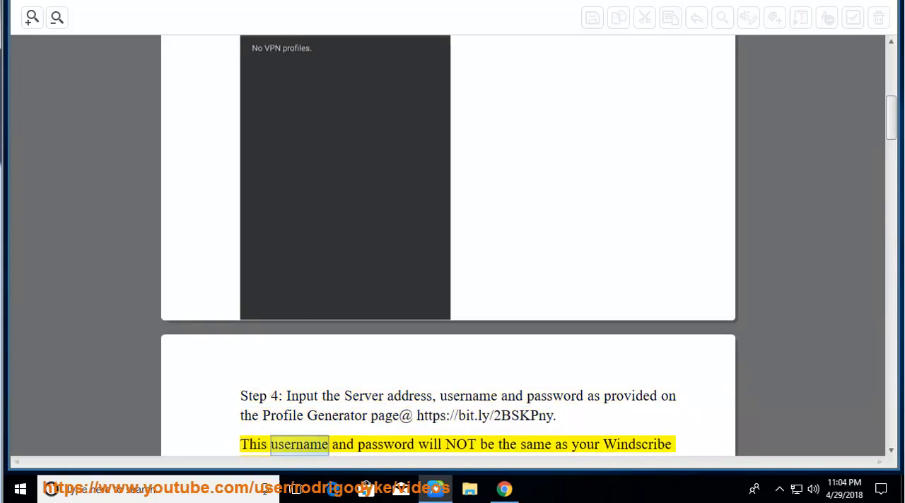
pyautogui.doubleClick(636, 443)
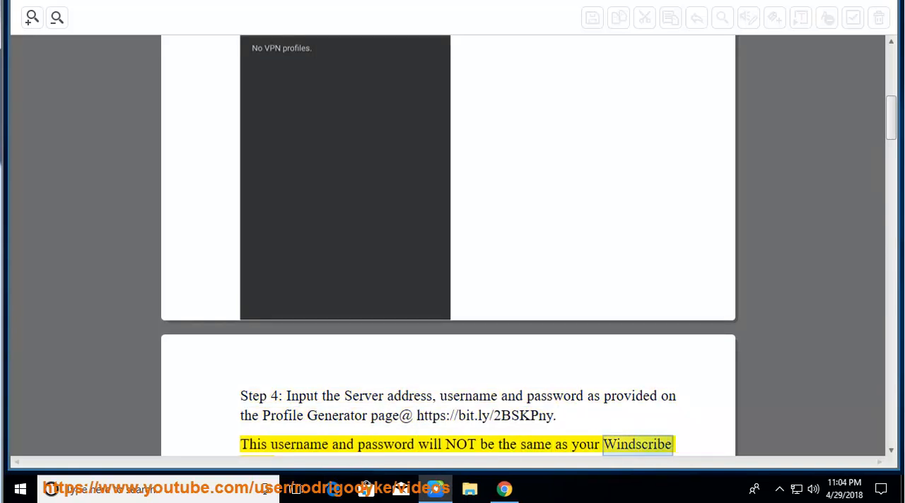
pyautogui.scroll(-3)
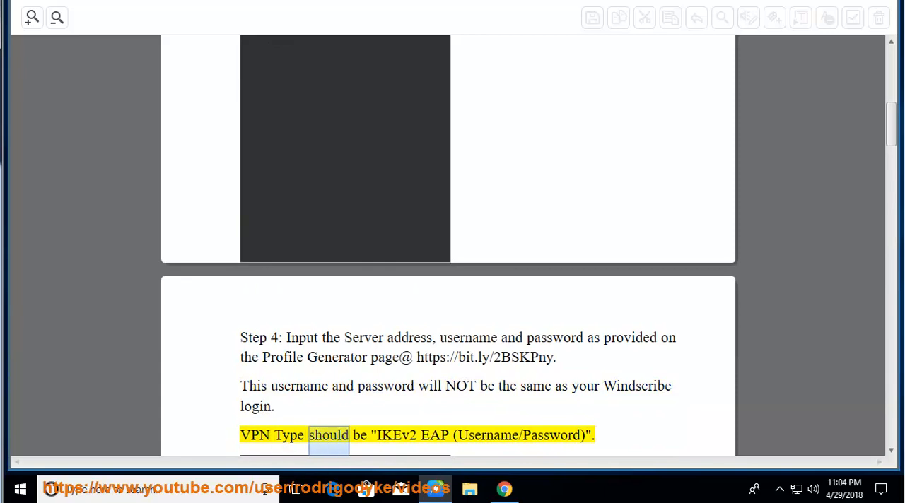
# Keep the reading in view through IKEv2 Step 6 to the connected-profile screen and the OpenVPN heading.
pyautogui.click(520, 436)
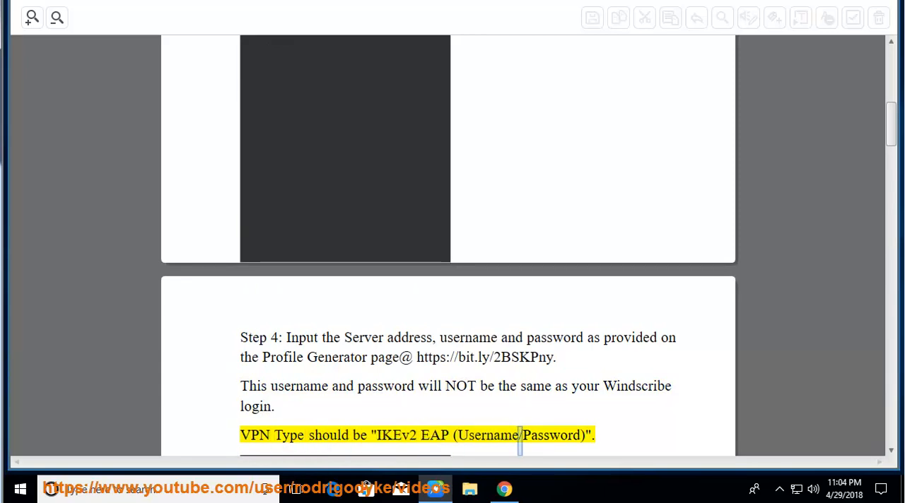
pyautogui.scroll(-3)
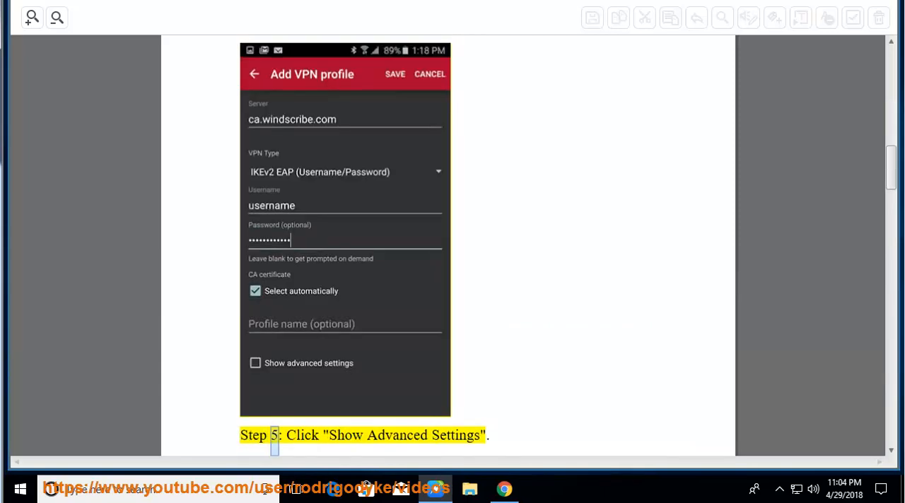
pyautogui.doubleClick(455, 435)
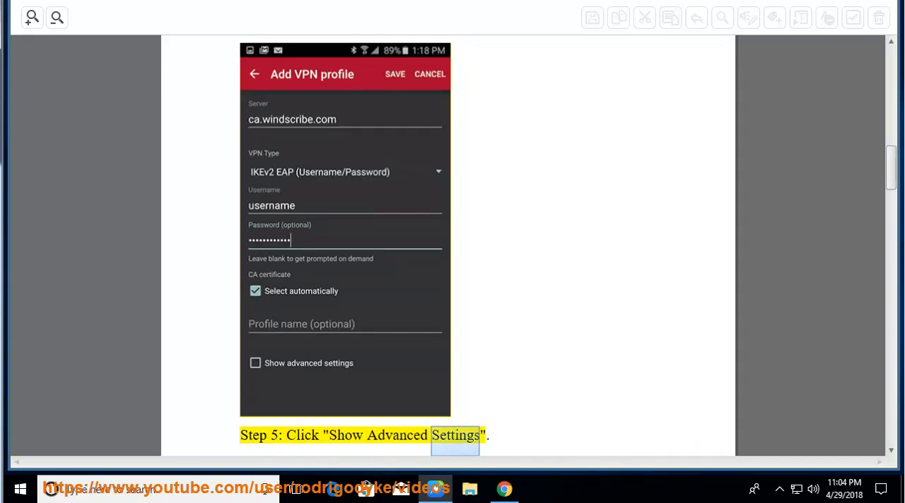
pyautogui.scroll(-3)
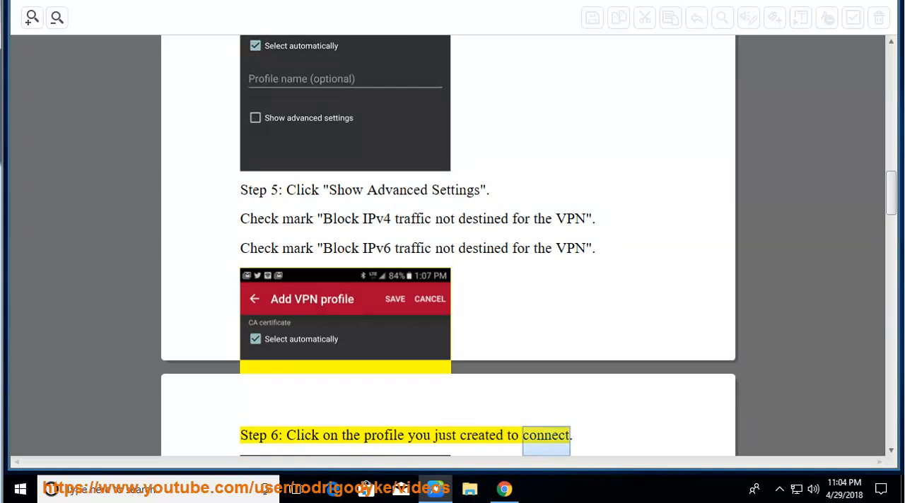
pyautogui.scroll(-3)
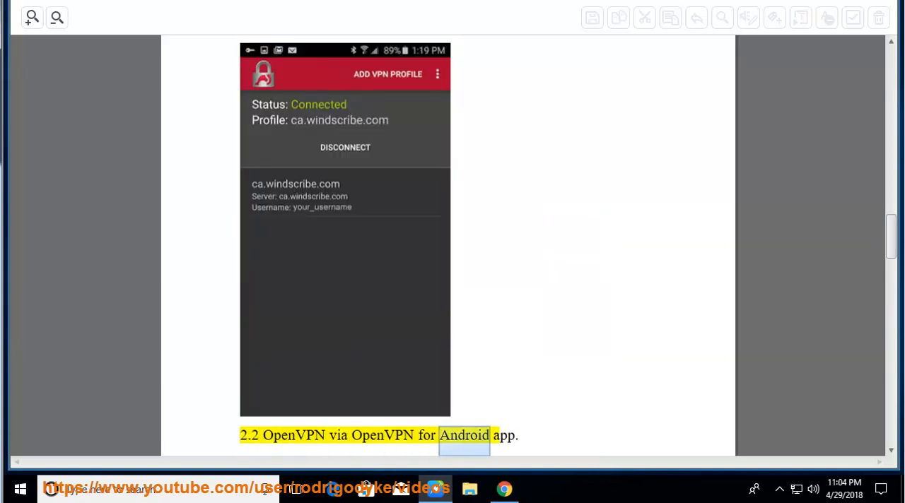
# Scroll with the reading through section 2.2 OpenVPN Steps 1–3 on importing the config file.
pyautogui.scroll(-3)
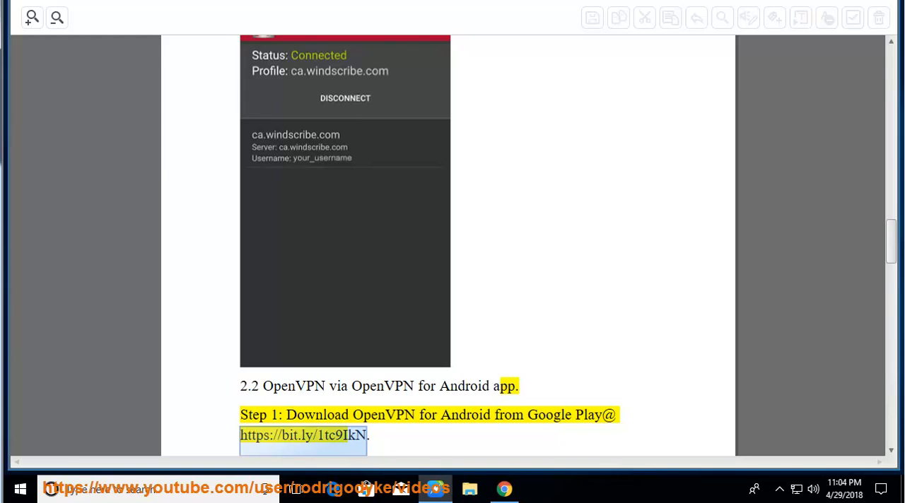
pyautogui.scroll(-3)
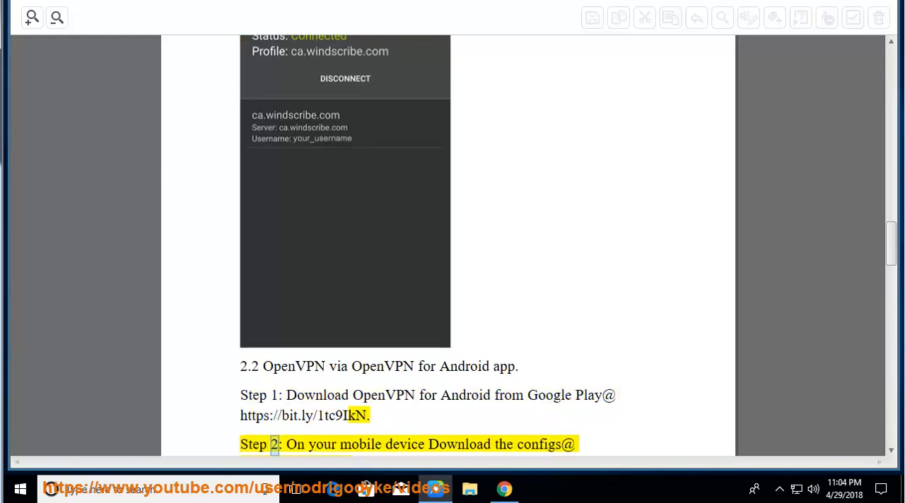
pyautogui.scroll(-3)
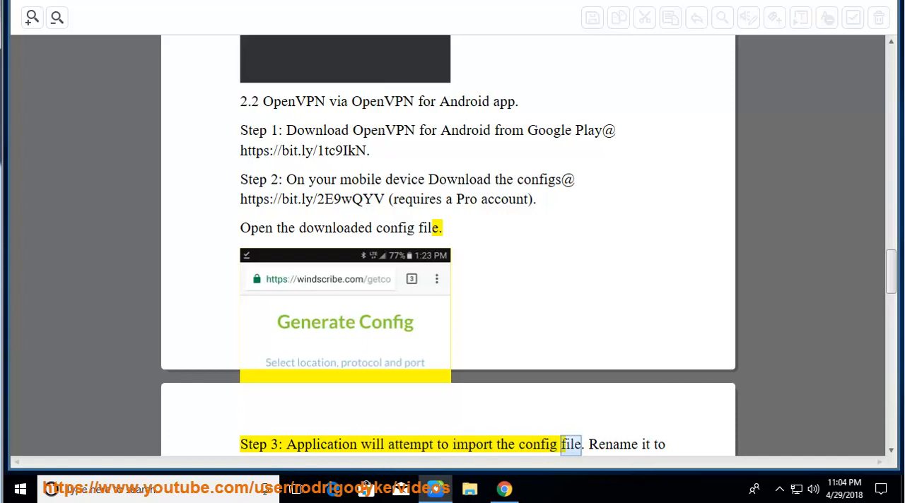
pyautogui.scroll(-3)
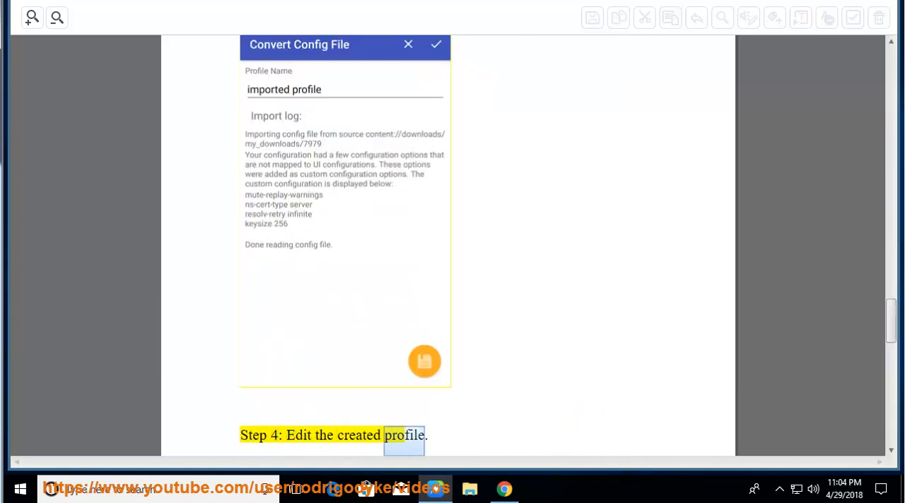
# Follow the reading through OpenVPN Step 4 on editing the created profile and into Step 5.
pyautogui.scroll(-3)
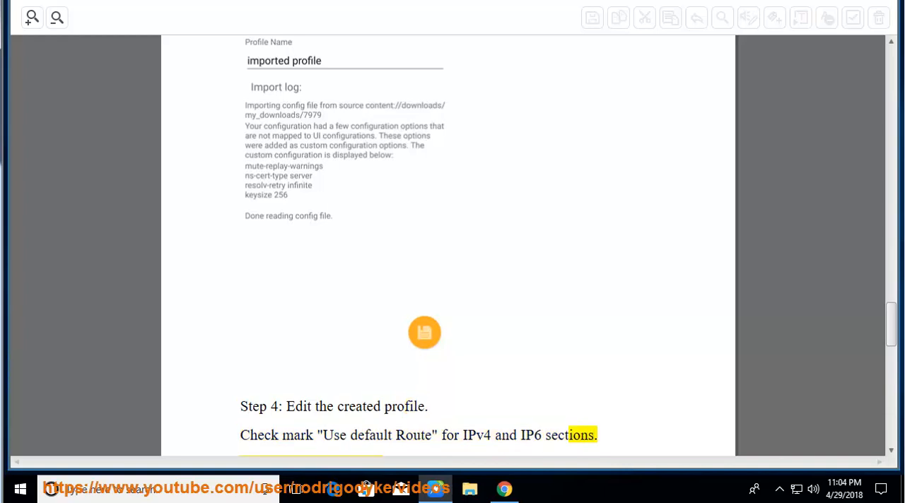
pyautogui.scroll(-3)
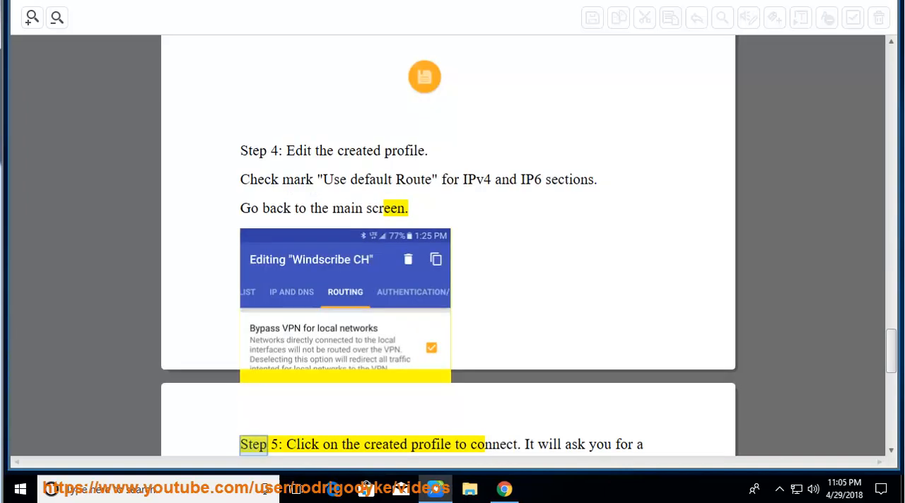
pyautogui.doubleClick(492, 444)
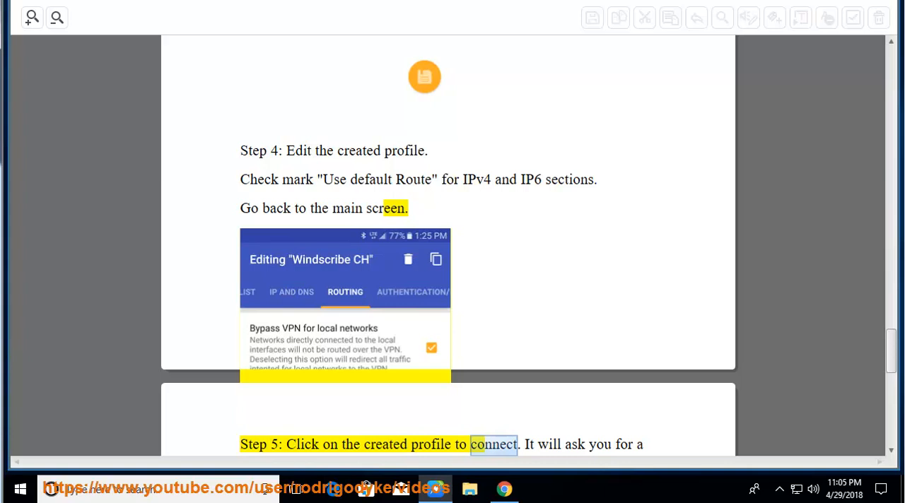
pyautogui.scroll(-3)
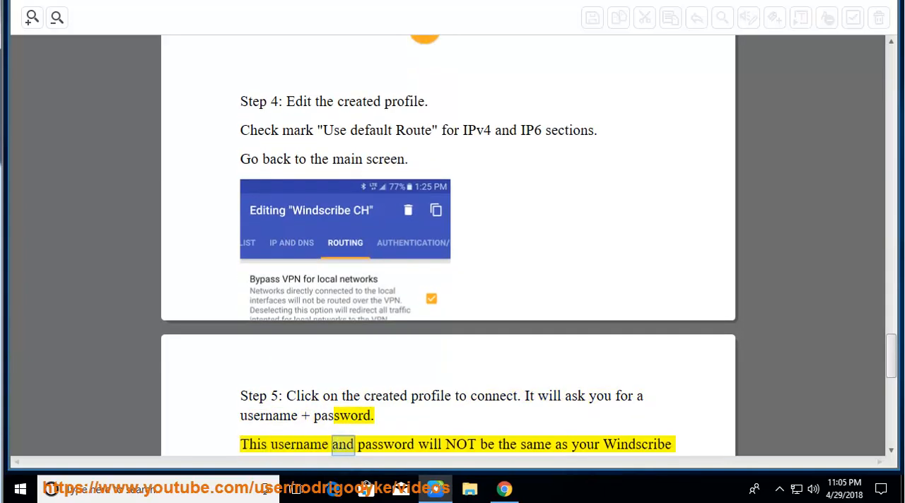
pyautogui.scroll(-3)
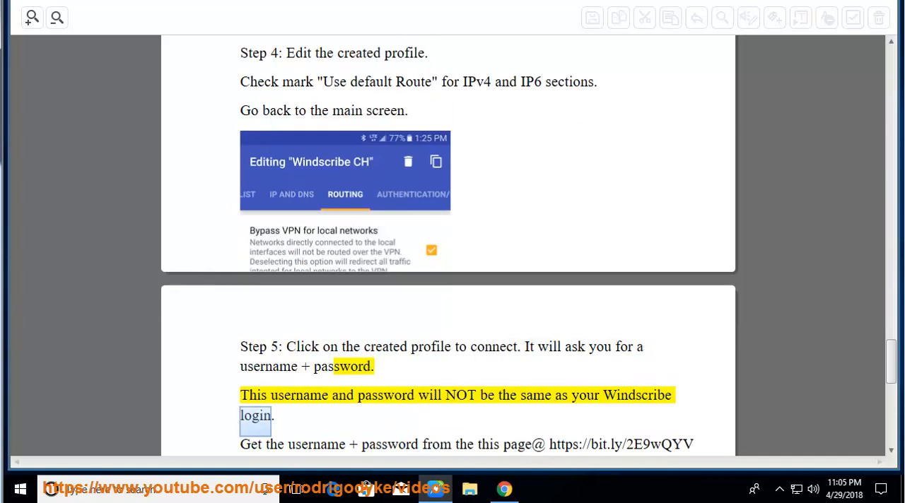
pyautogui.doubleClick(390, 444)
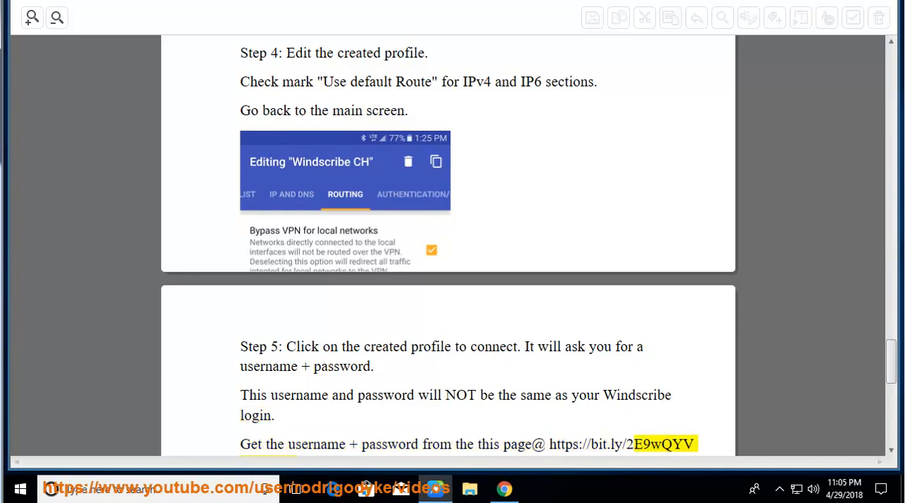
# Keep the spoken sentence in view through Step 5 to Step 6's connected confirmation.
pyautogui.scroll(-3)
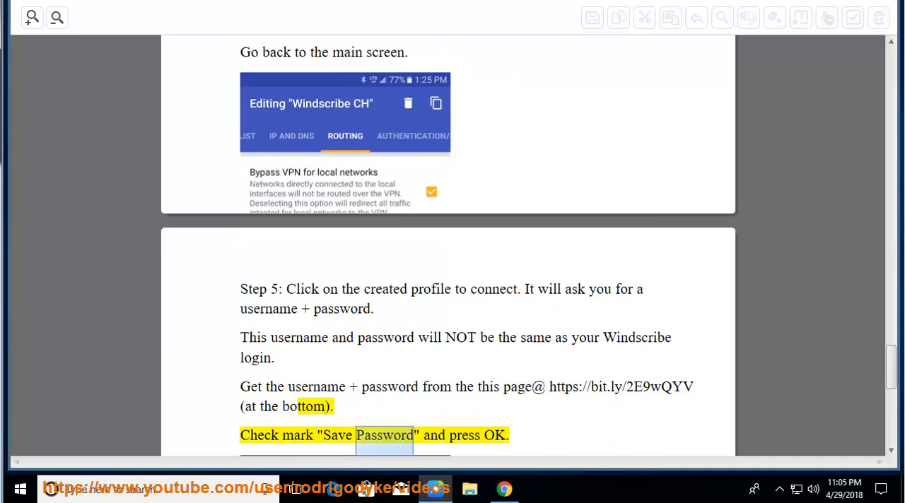
pyautogui.scroll(-3)
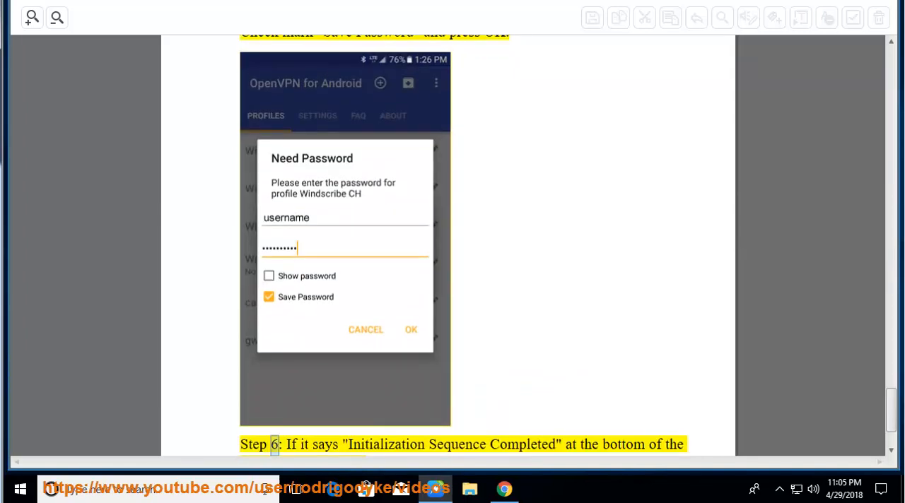
pyautogui.doubleClick(523, 443)
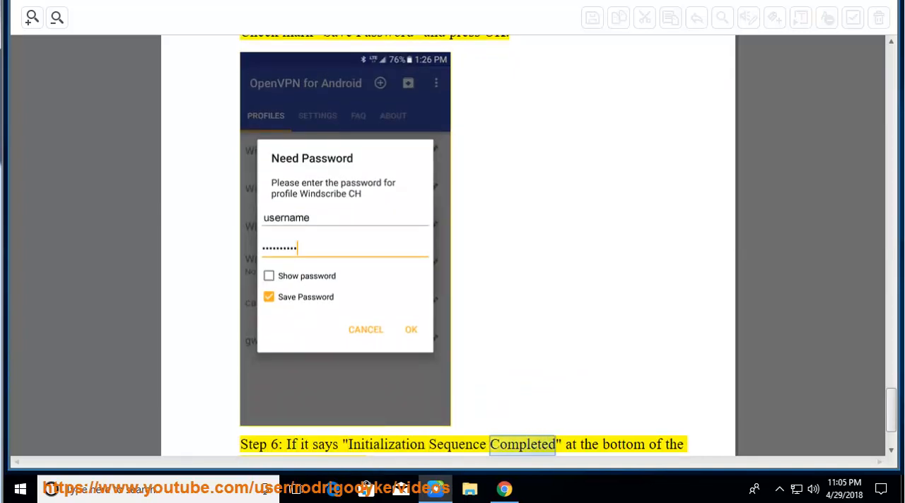
pyautogui.scroll(-3)
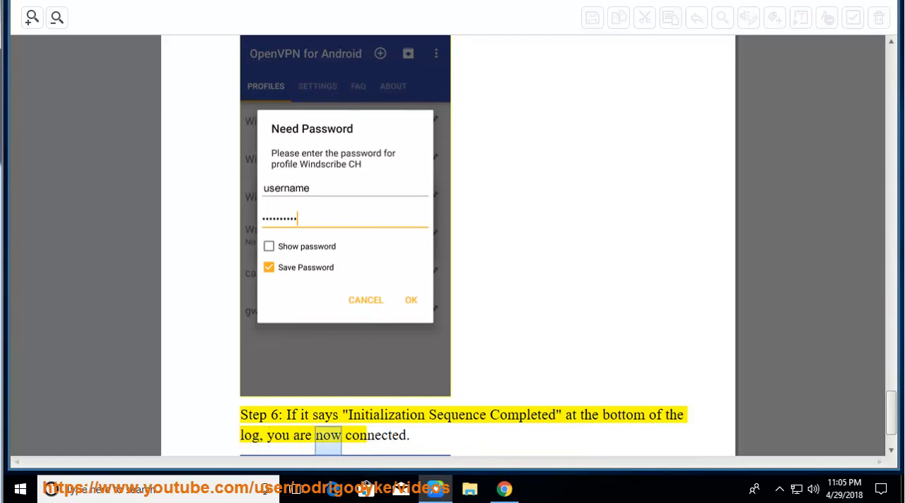